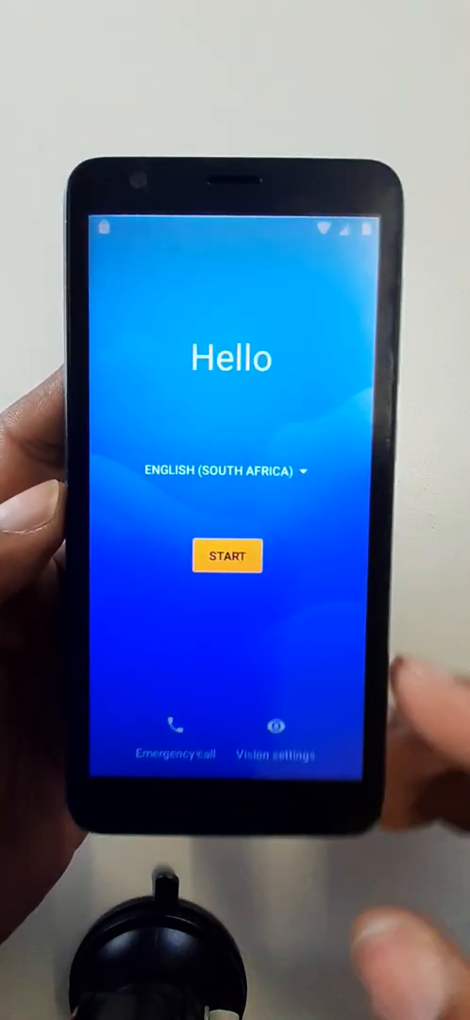
- Start setup from the Hello screen and advance to the Verifying your account page
click(227, 555)
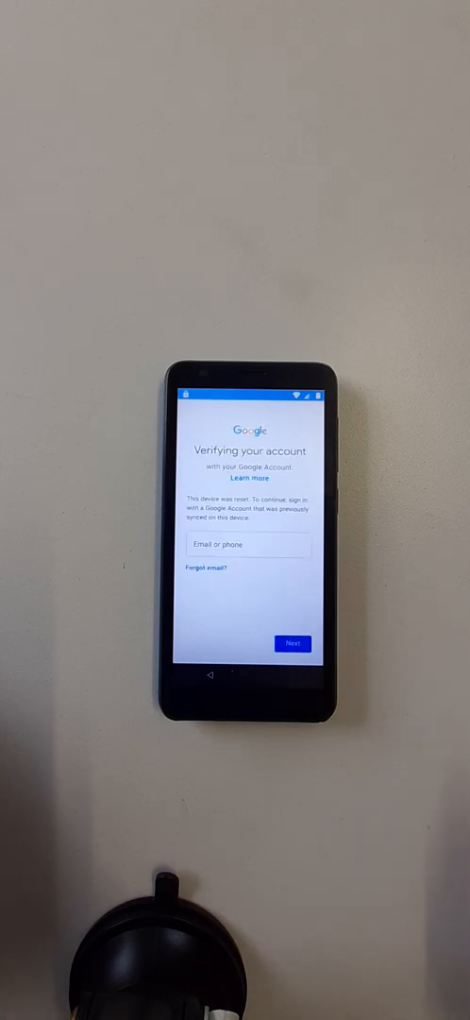
- Get from the account verification page into a Messages conversation
click(291, 643)
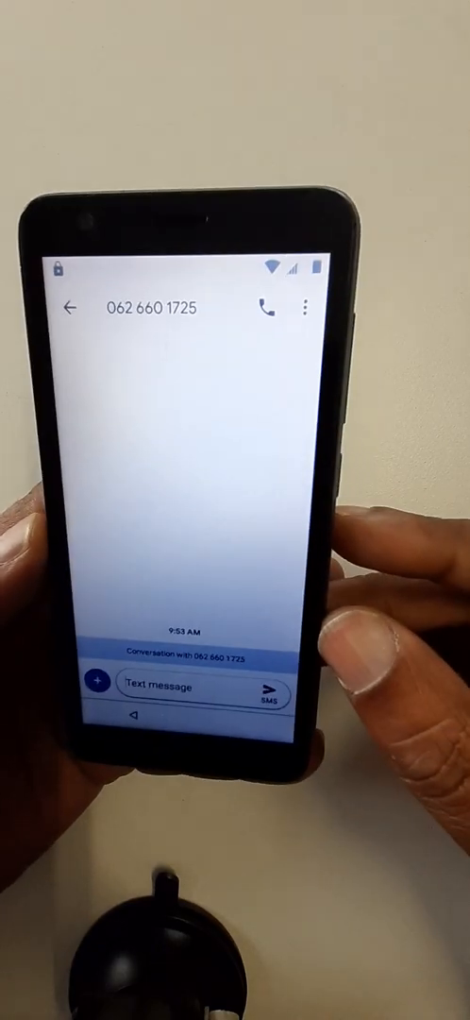
- Search Messages' Help & feedback articles and open 'Delete or disable apps on Android'
click(304, 307)
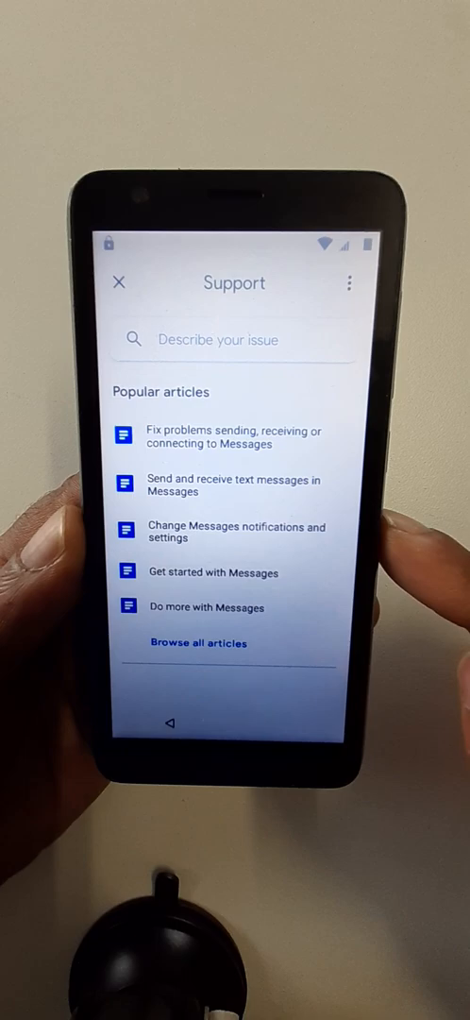
click(234, 339)
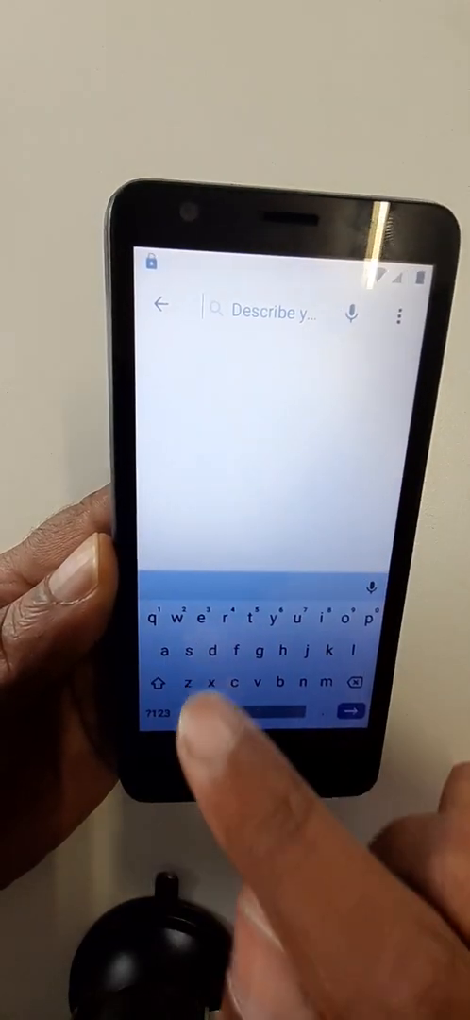
text(d)
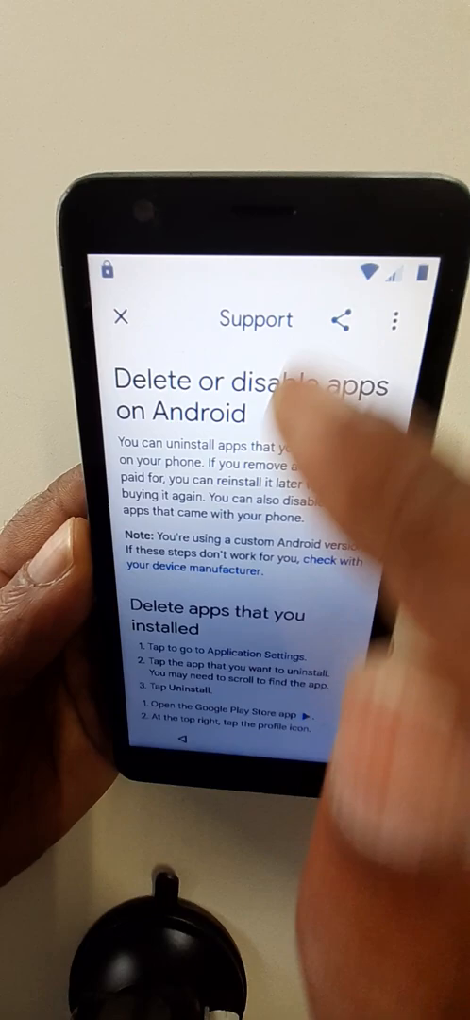
- Share the support article to Gmail Go and enter an address on Add an email address
click(338, 319)
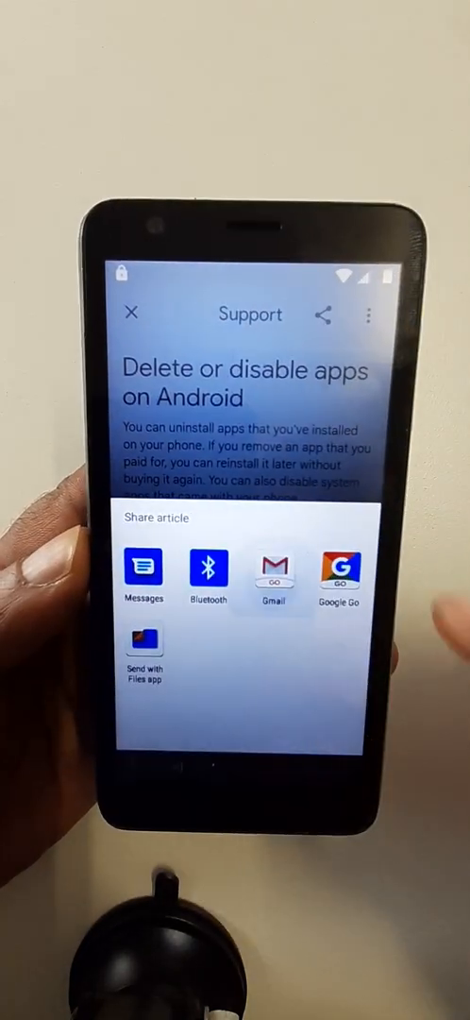
click(273, 571)
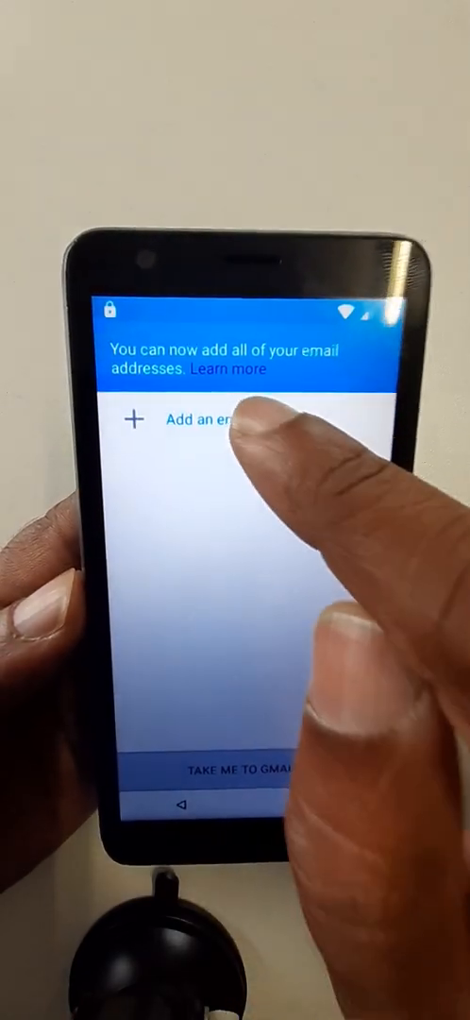
click(203, 417)
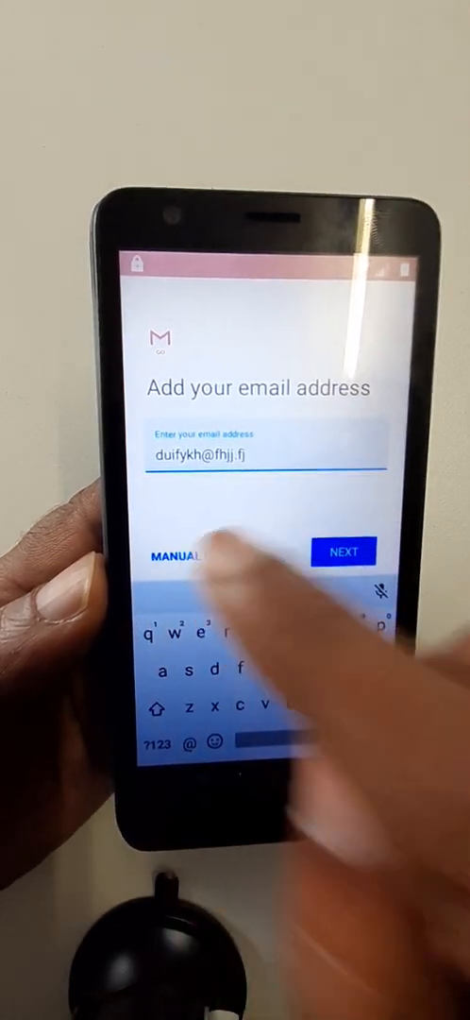
- Set a new lock-screen PIN without secure start-up via Gmail Go's Exchange certificate prompt
click(343, 549)
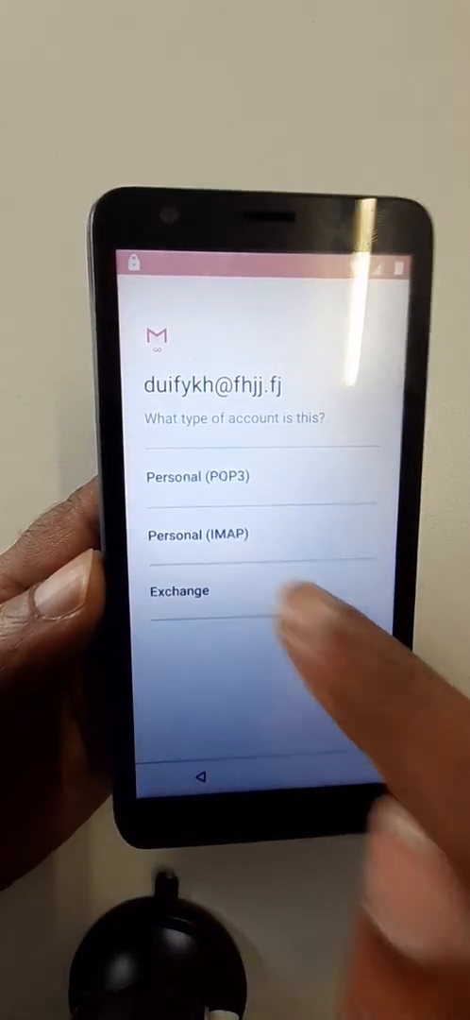
click(188, 591)
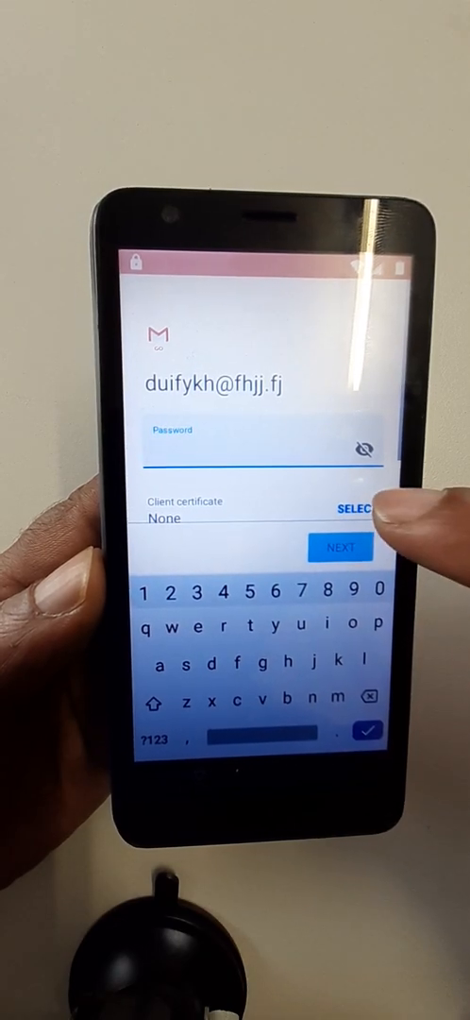
click(354, 510)
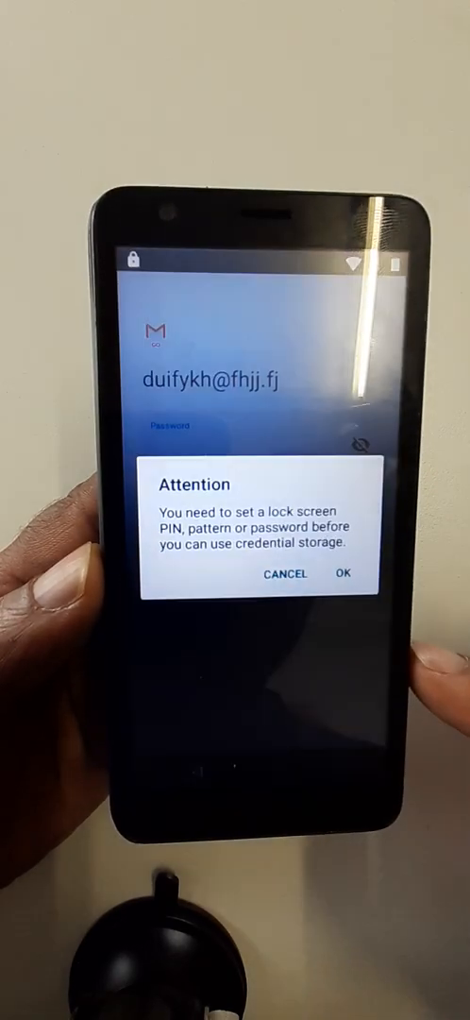
click(344, 574)
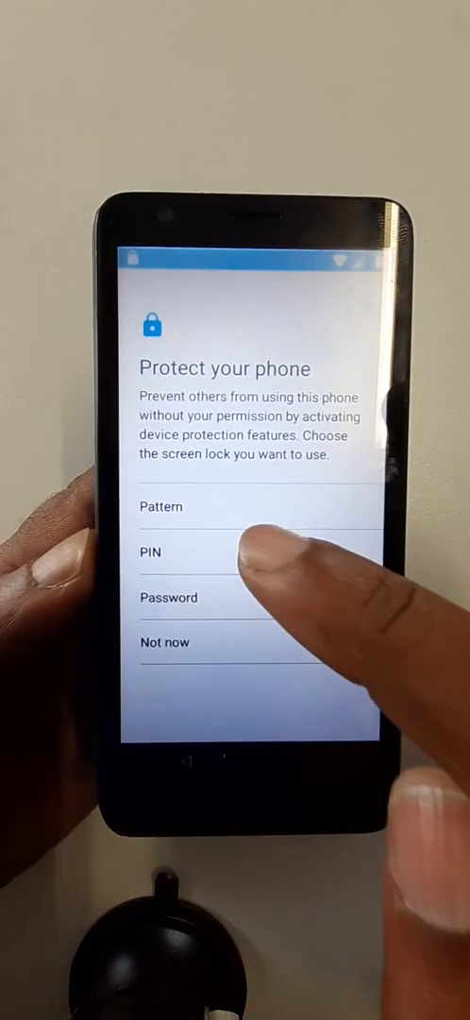
click(151, 552)
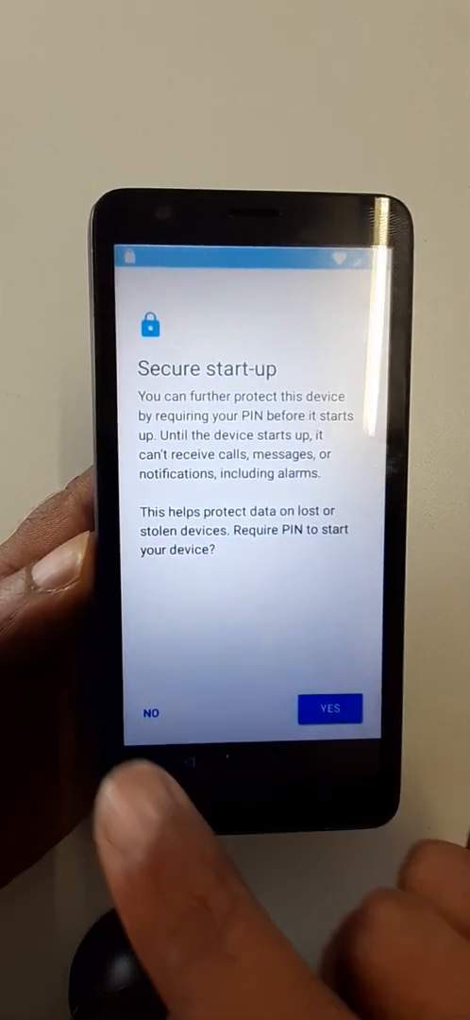
click(329, 708)
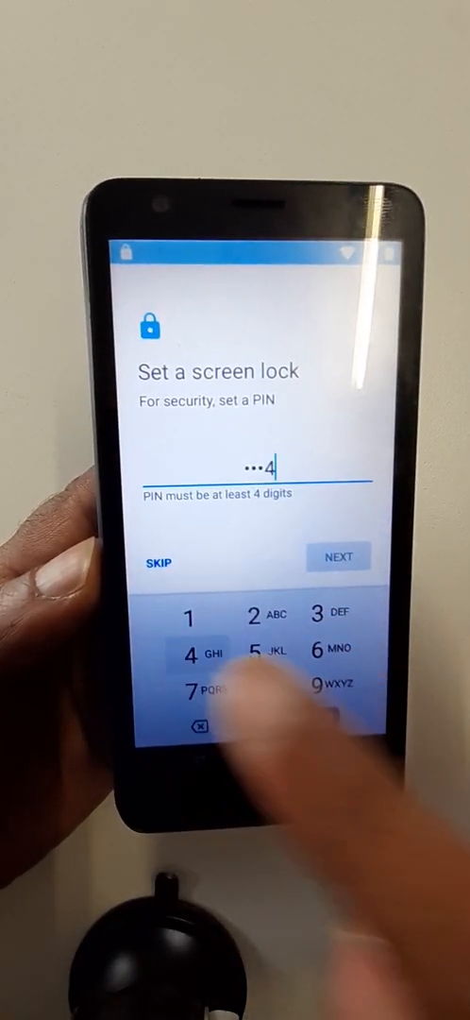
click(338, 556)
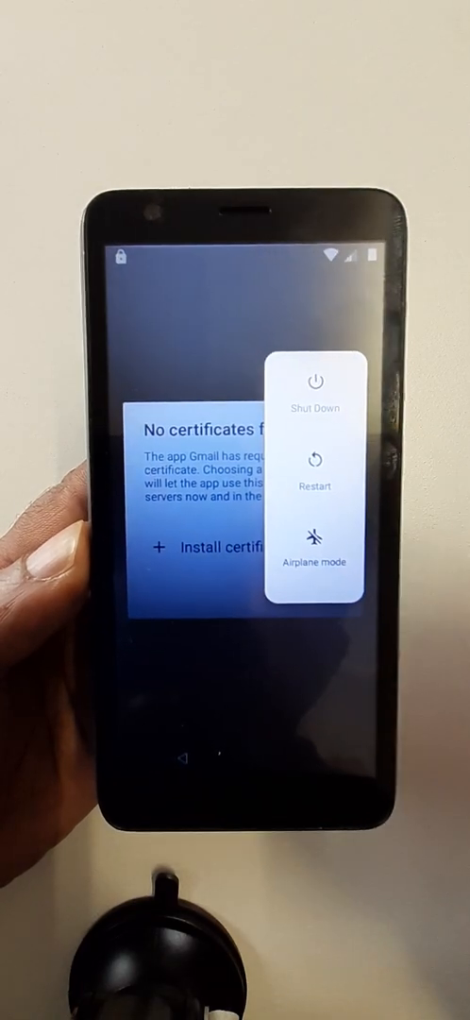
- Restart the phone from the power menu and return to the Hello screen
click(315, 472)
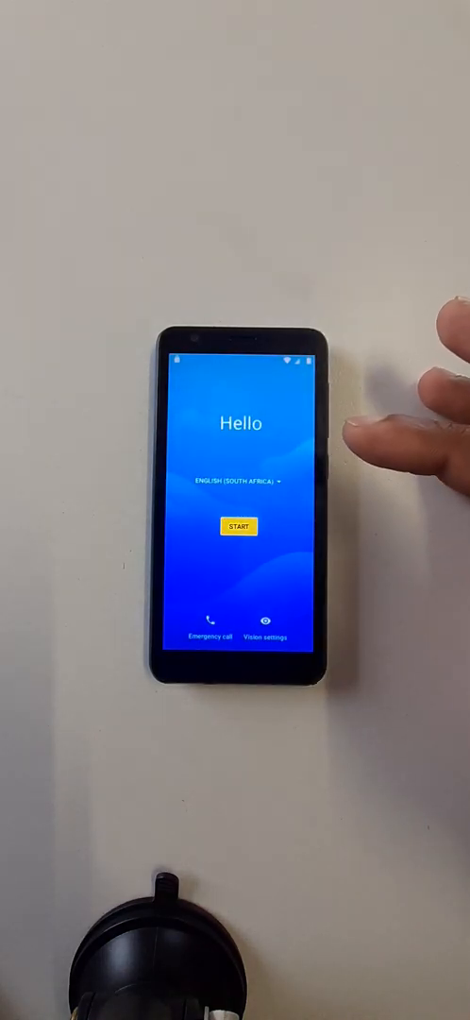
- Start setup, choose Set up as new, and enter the new PIN at Verify PIN
click(241, 526)
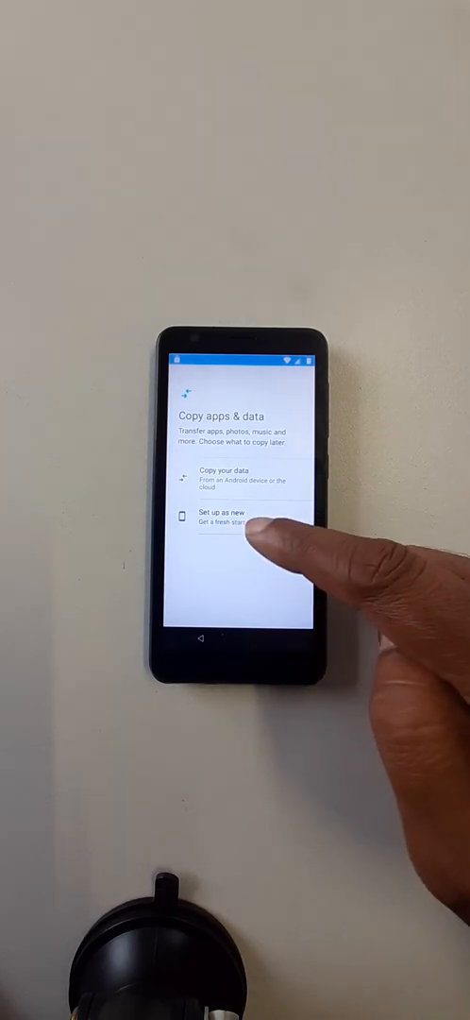
click(228, 519)
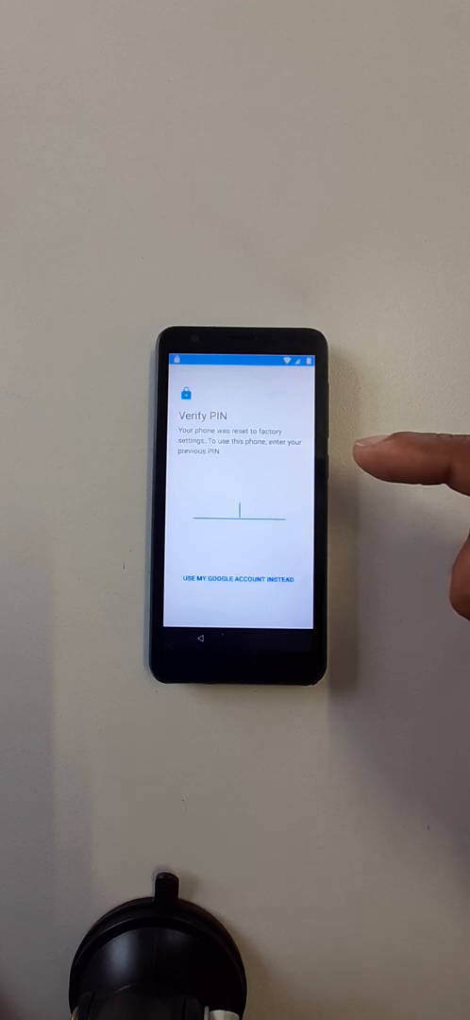
click(238, 510)
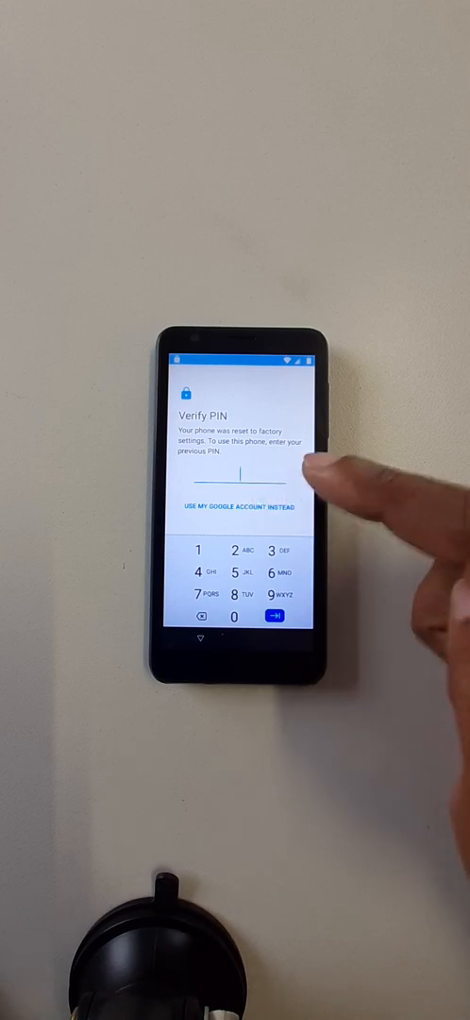
click(201, 550)
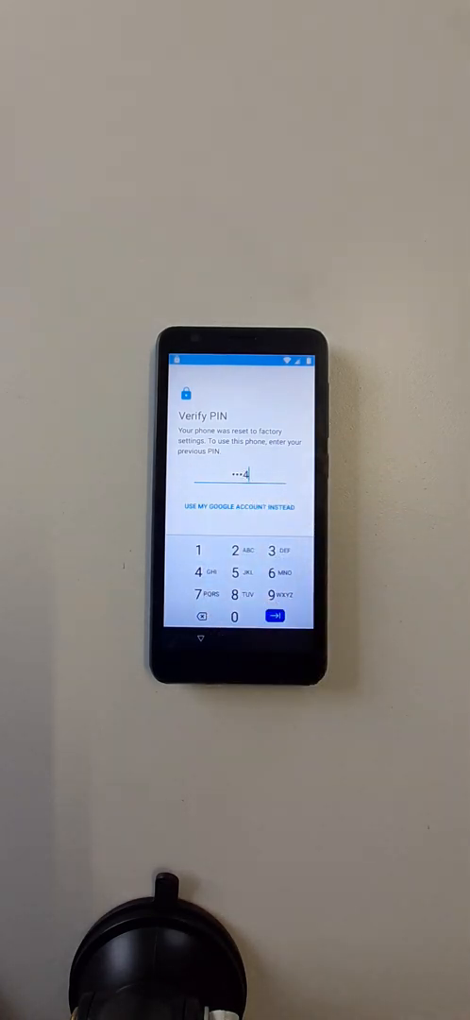
click(275, 618)
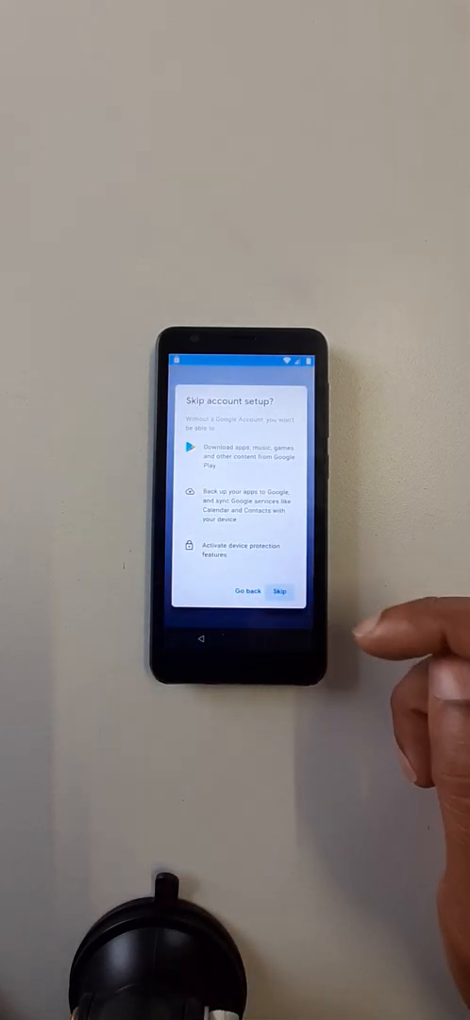
- Skip the Google account and name, accept Google services terms, decline extras, accept ZTE privacy policy
click(279, 590)
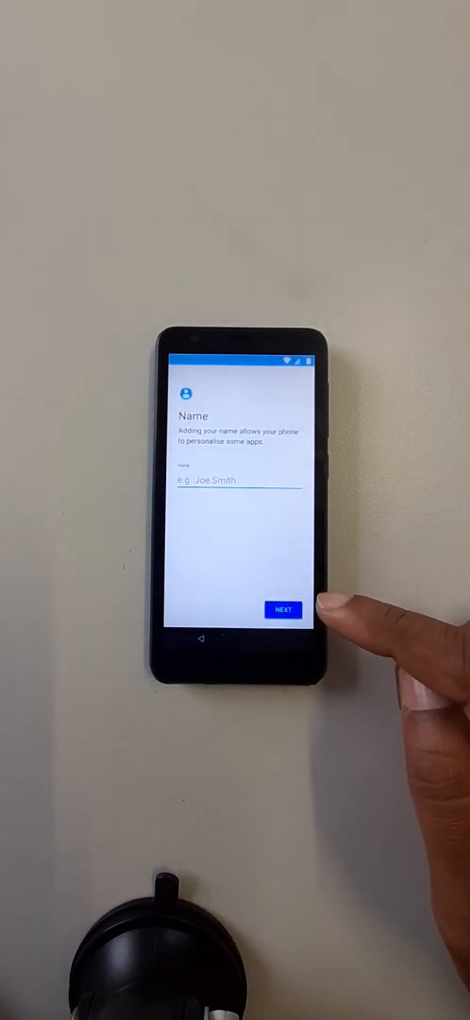
click(285, 608)
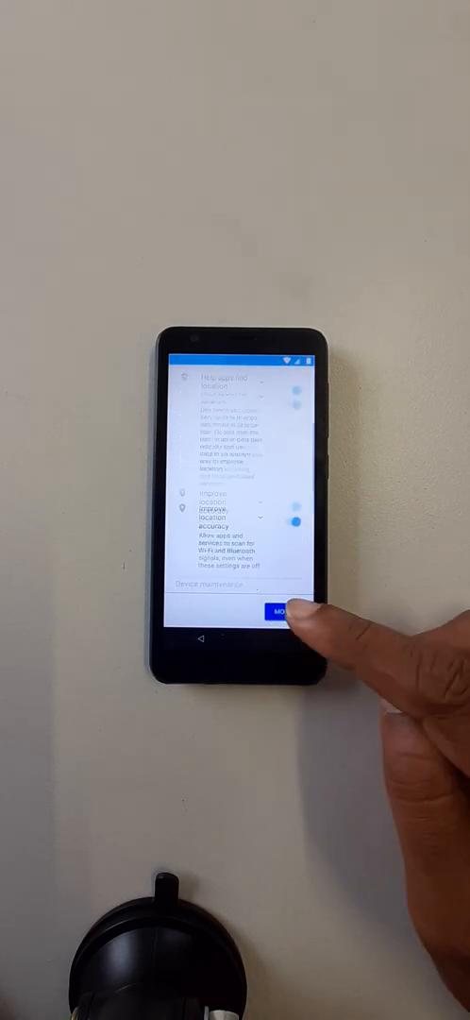
click(281, 612)
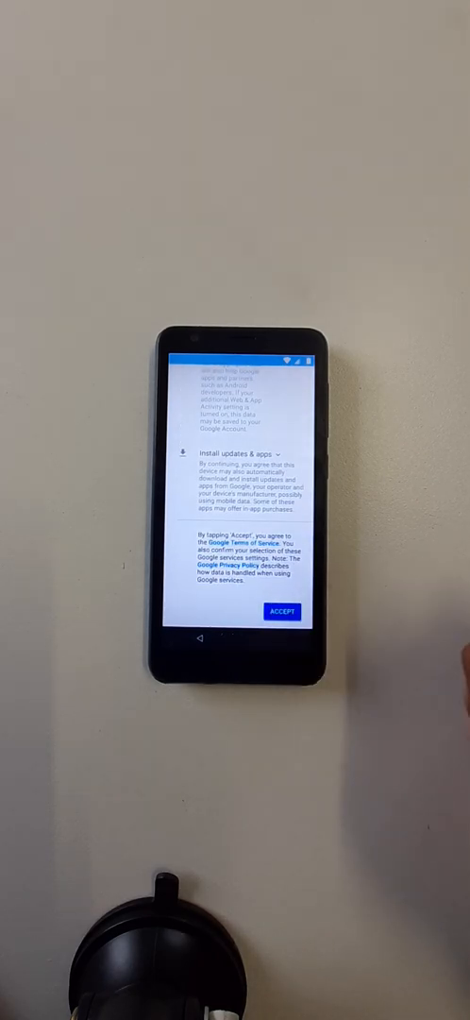
click(281, 610)
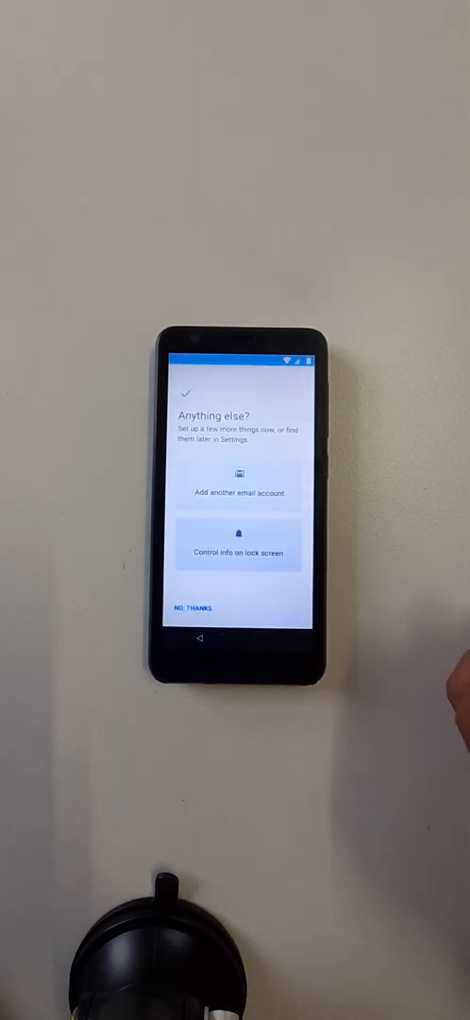
click(194, 607)
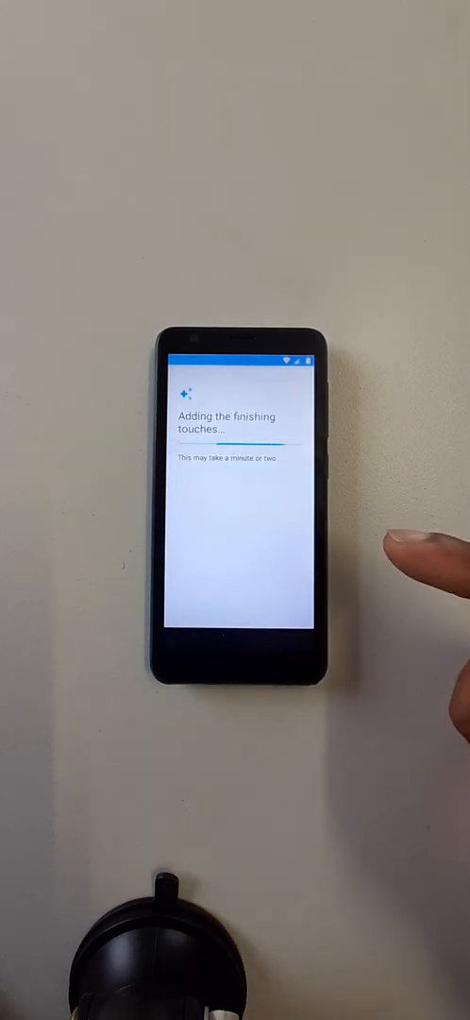
mouse_move(424, 567)
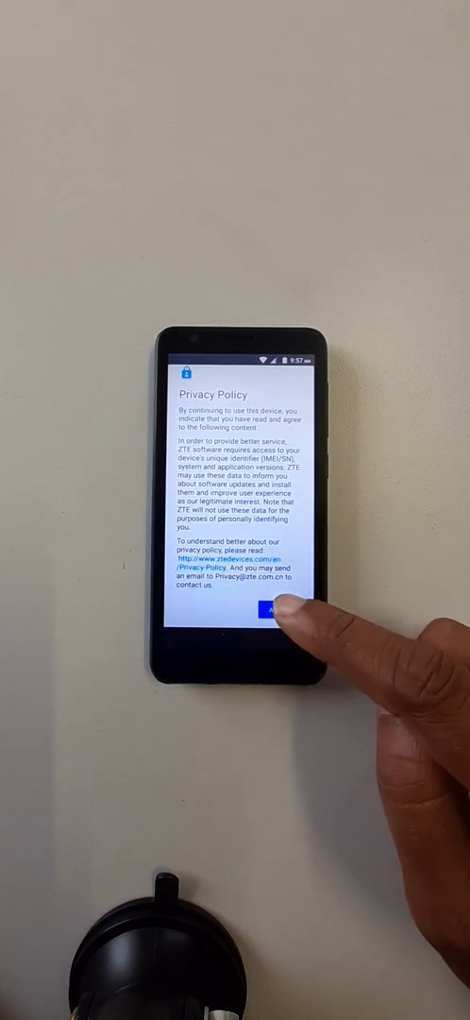
click(276, 638)
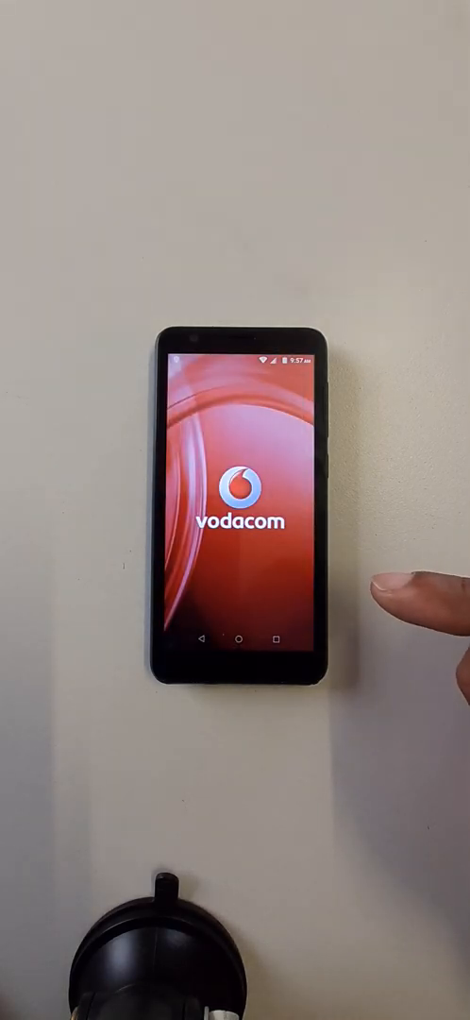